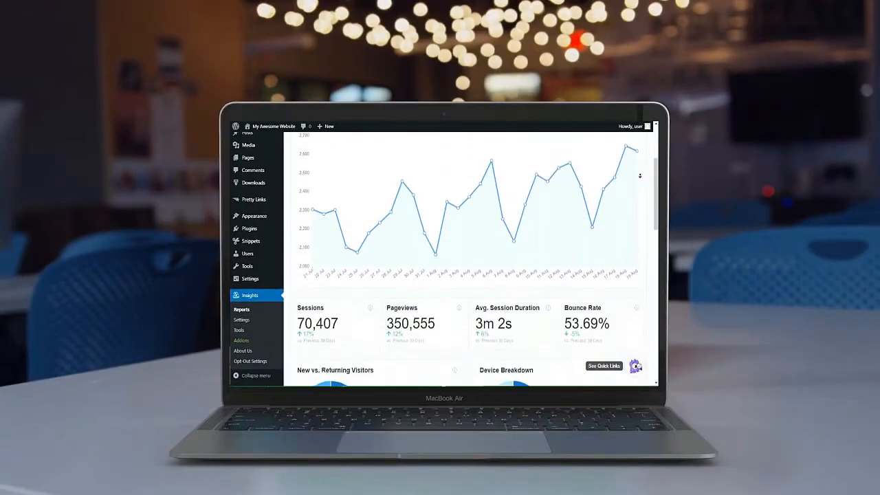
Step: Scroll through the dashboard to review the MonsterInsights 30-day sessions overview widget
{"action": "scroll", "scroll_direction": "down", "scroll_amount": 3}
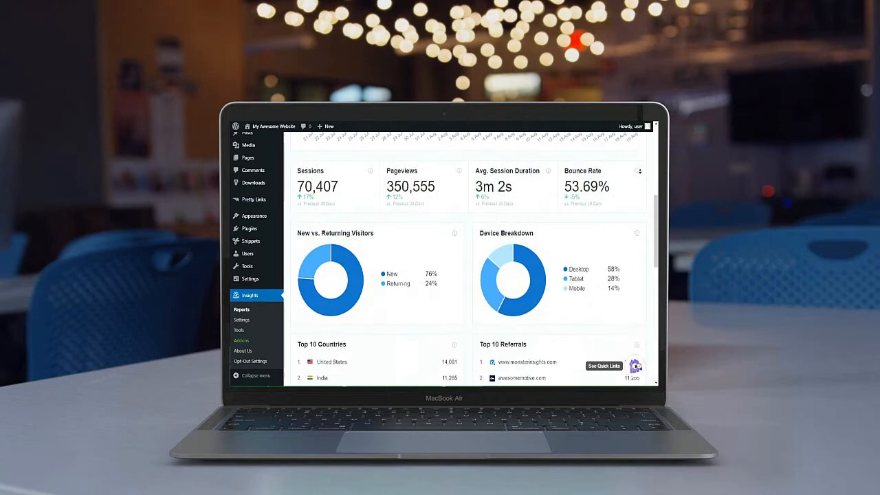
{"action": "scroll", "scroll_direction": "down", "scroll_amount": 3}
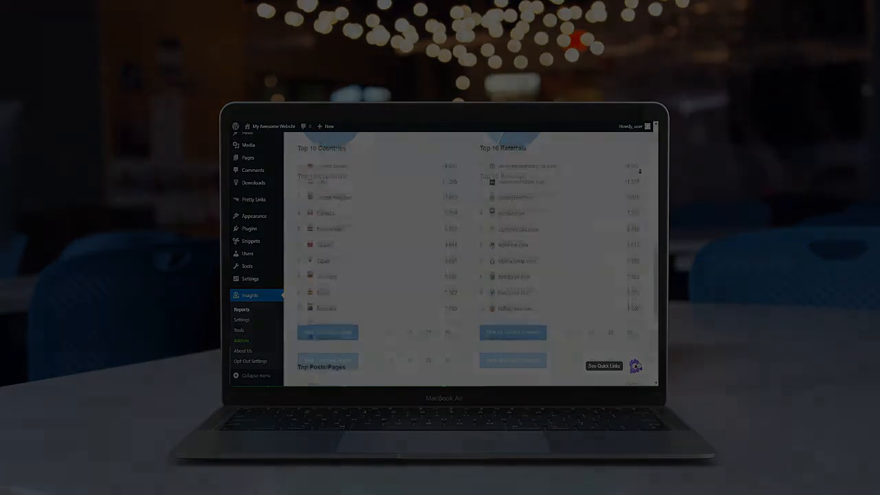
{"action": "scroll", "scroll_direction": "down", "scroll_amount": 3}
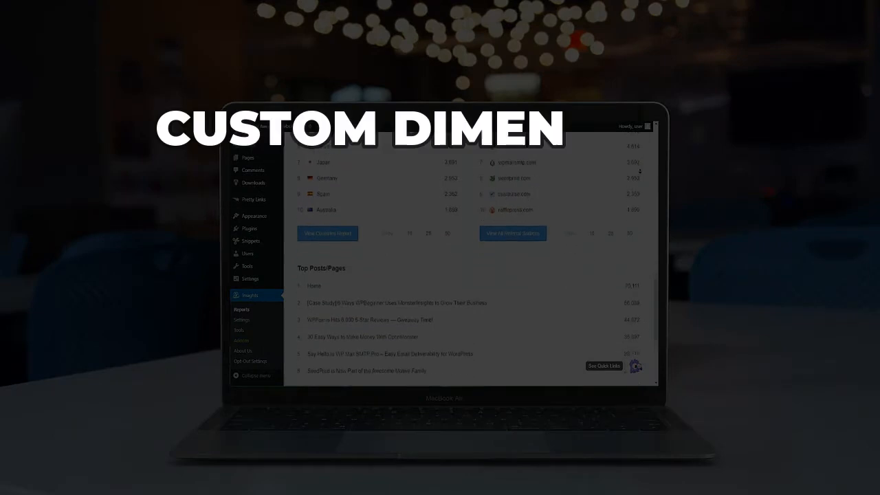
{"action": "scroll", "scroll_direction": "down", "scroll_amount": 3}
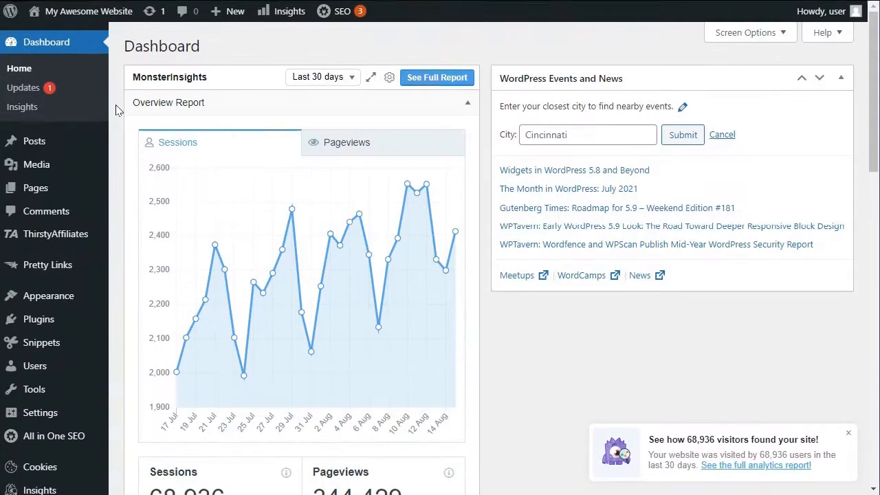
Step: Install and activate the Dimensions addon from the MonsterInsights Addons page
{"action": "scroll", "scroll_direction": "down", "scroll_amount": 3}
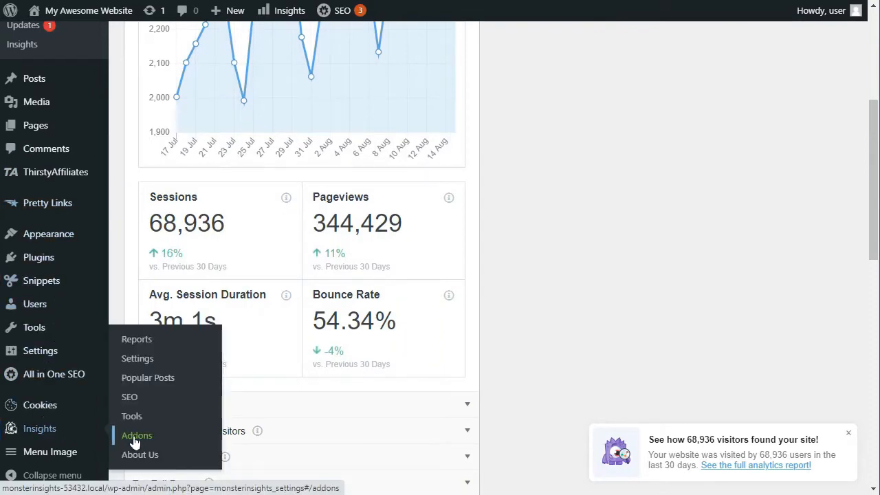
{"action": "left_click", "coordinate": [136, 435]}
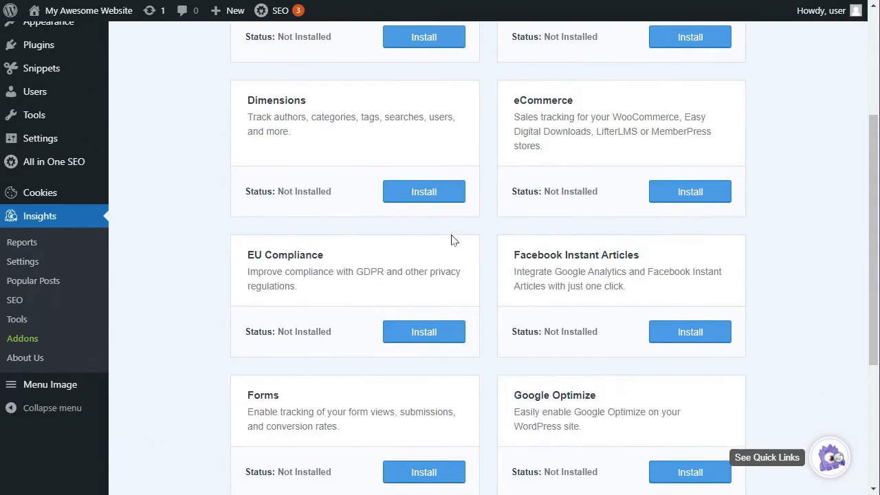
{"action": "left_click", "coordinate": [424, 191]}
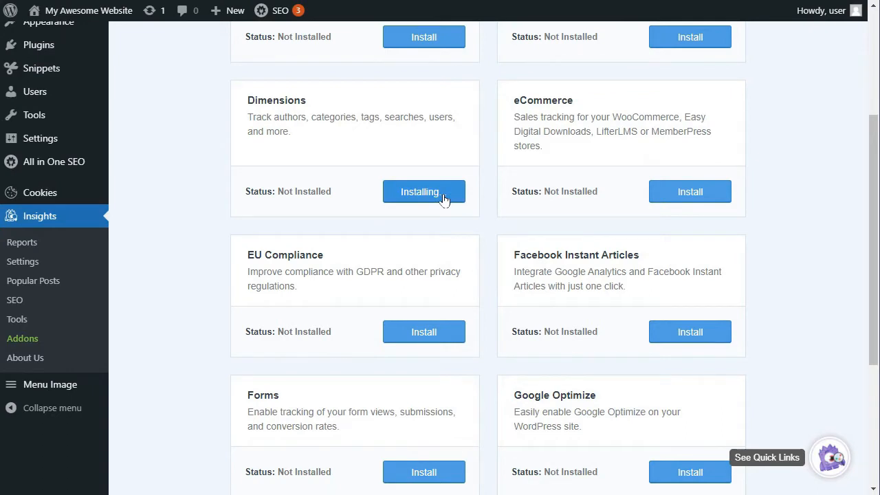
{"action": "left_click", "coordinate": [423, 192]}
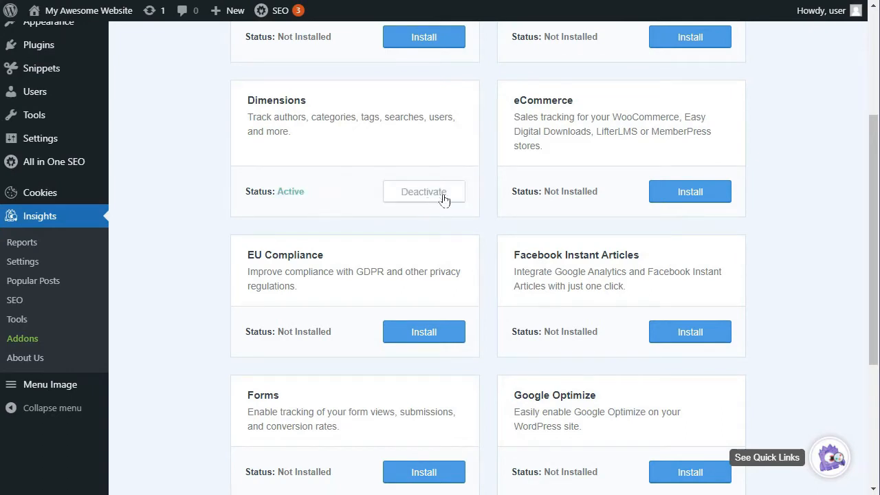
{"action": "mouse_move", "coordinate": [415, 226]}
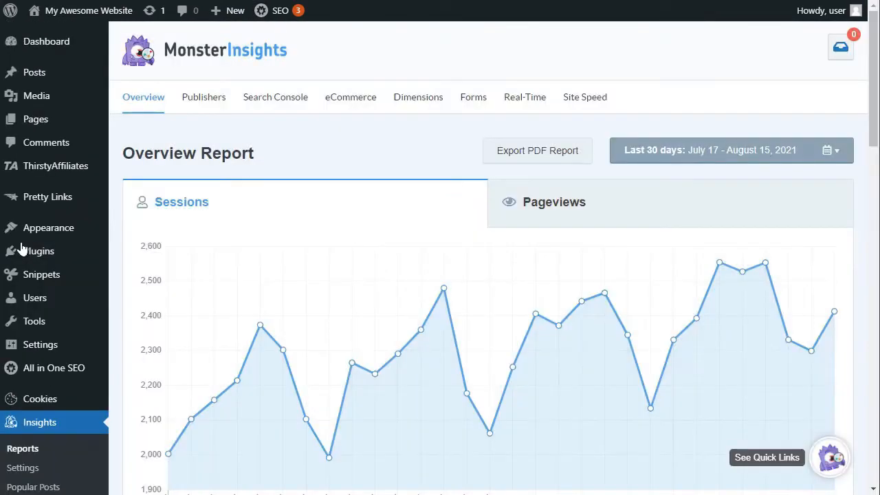
Step: Open the Dimensions report and scroll to Most popular tags and Best publication time
{"action": "left_click", "coordinate": [417, 97]}
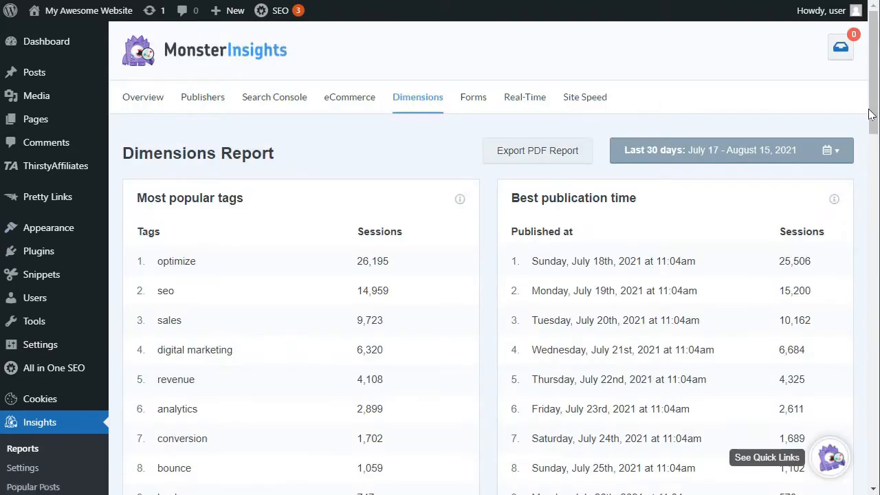
{"action": "scroll", "scroll_direction": "down", "scroll_amount": 3}
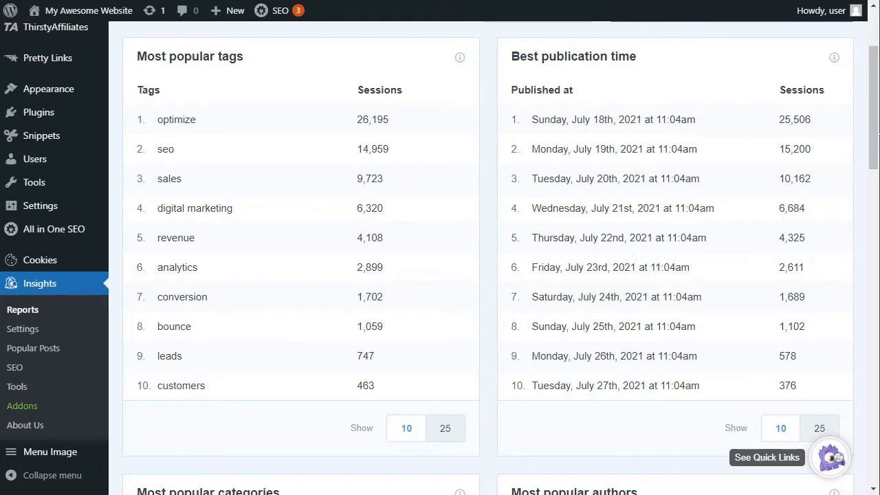
{"action": "scroll", "scroll_direction": "down", "scroll_amount": 3}
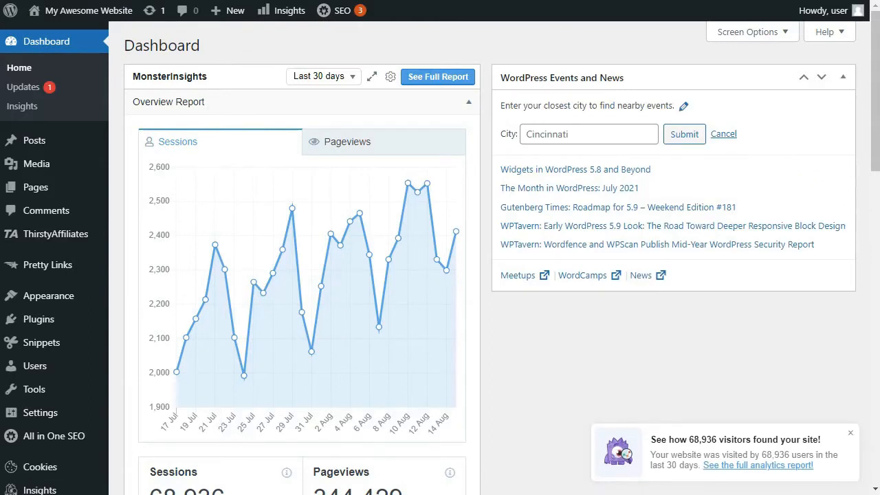
{"action": "mouse_move", "coordinate": [116, 290]}
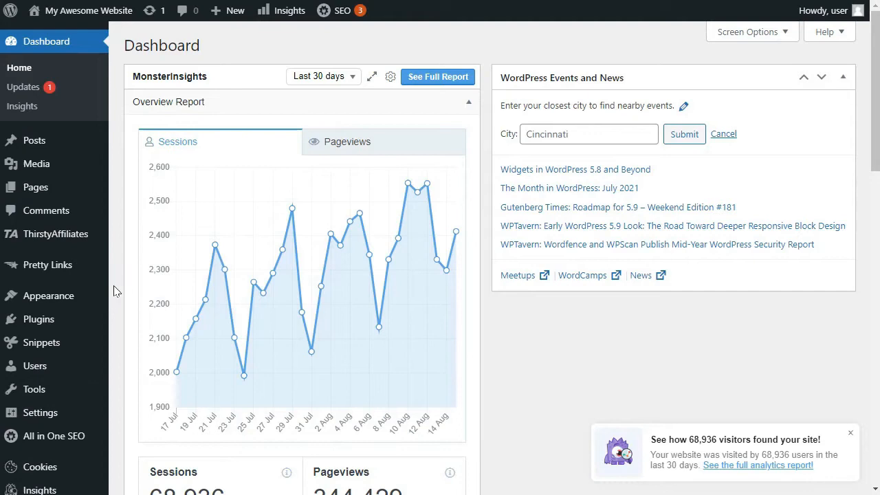
Step: Open Insights > Reports and switch to the Real-Time tab showing 34 active users
{"action": "scroll", "scroll_direction": "down", "scroll_amount": 3}
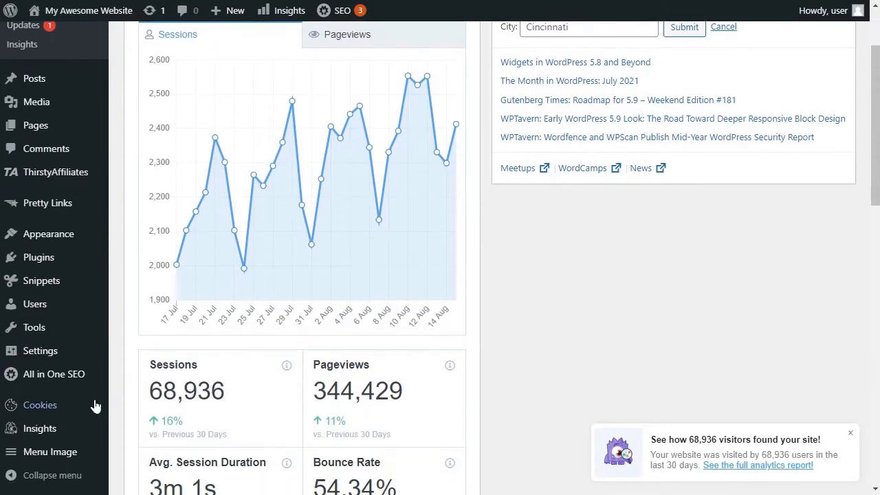
{"action": "left_click", "coordinate": [40, 428]}
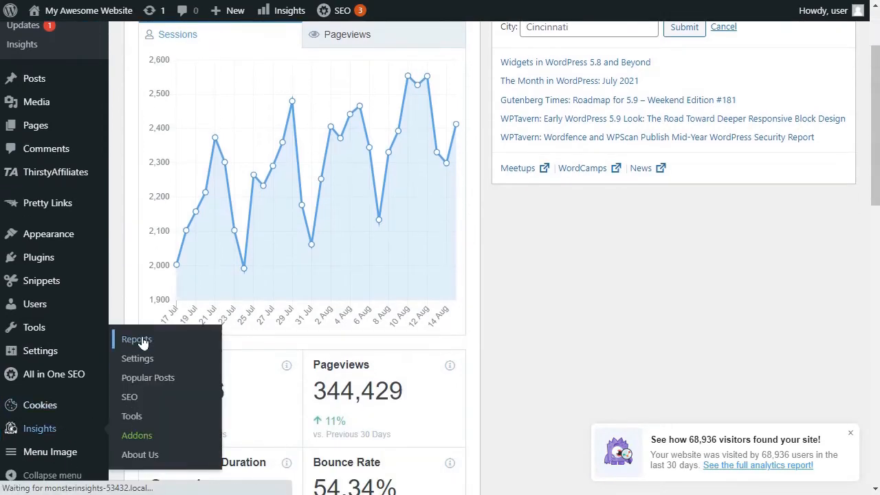
{"action": "left_click", "coordinate": [136, 338]}
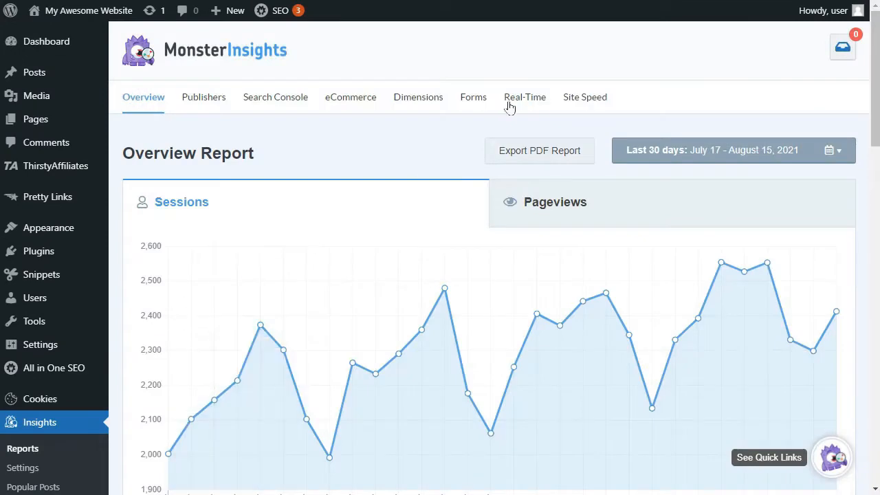
{"action": "left_click", "coordinate": [524, 97]}
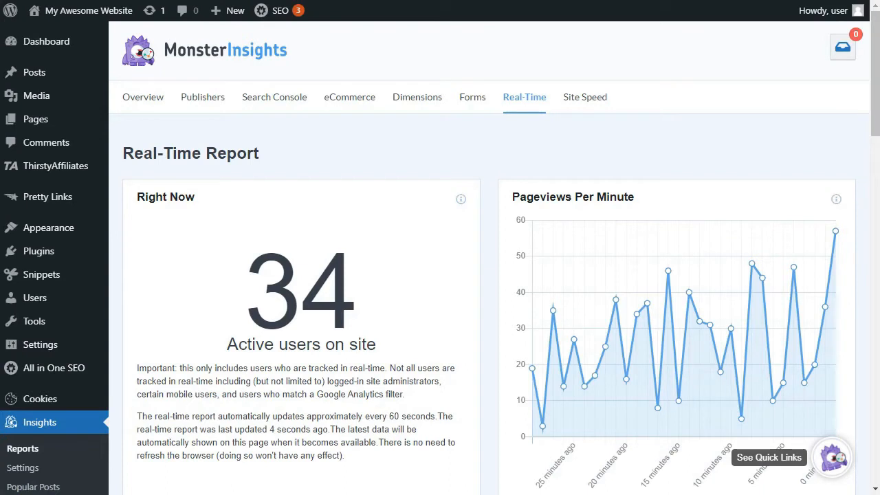
{"action": "scroll", "scroll_direction": "down", "scroll_amount": 3}
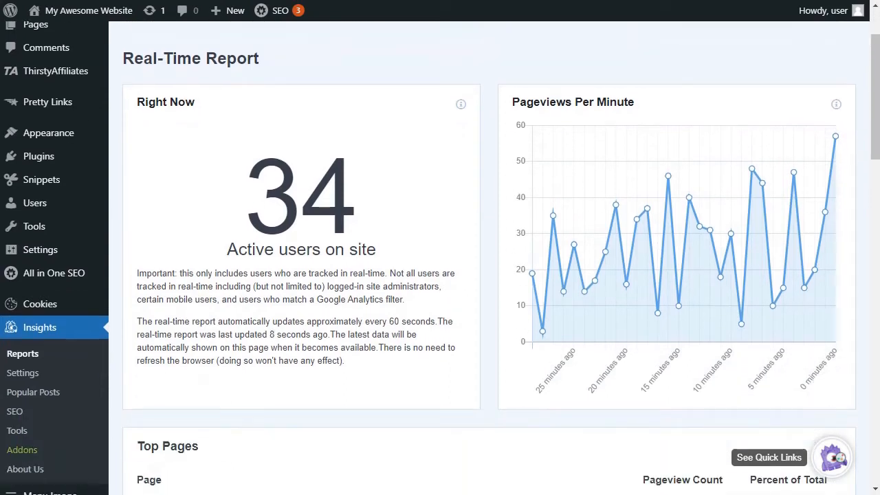
{"action": "scroll", "scroll_direction": "down", "scroll_amount": 3}
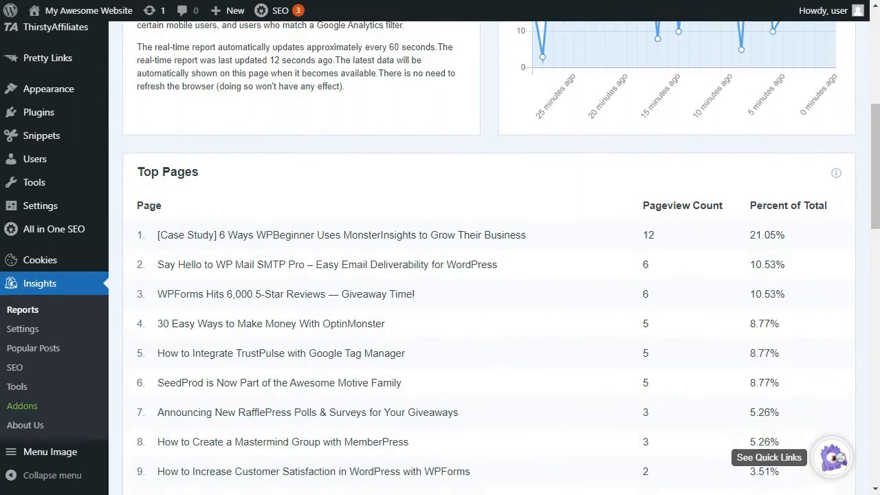
{"action": "scroll", "scroll_direction": "down", "scroll_amount": 3}
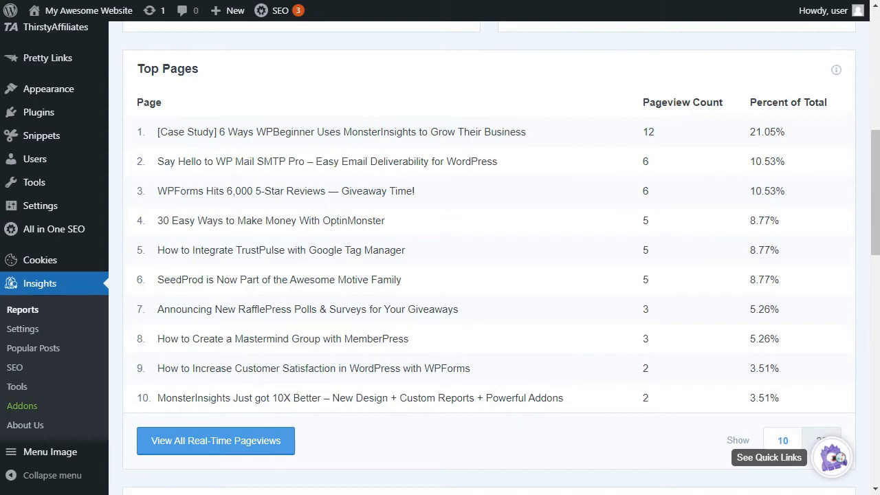
{"action": "scroll", "scroll_direction": "down", "scroll_amount": 3}
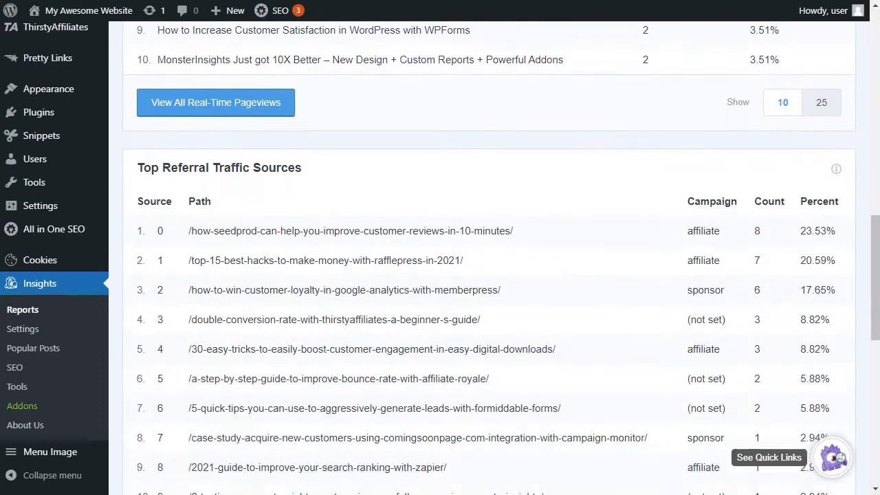
{"action": "scroll", "scroll_direction": "down", "scroll_amount": 3}
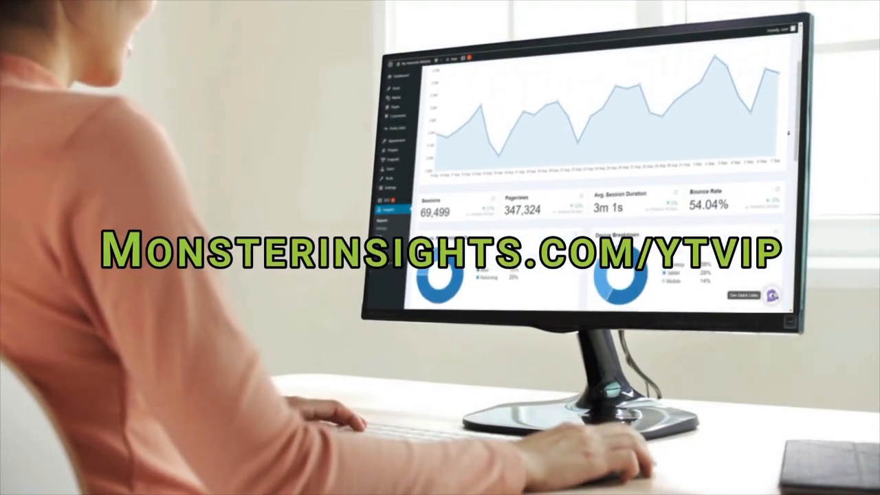
{"action": "scroll", "scroll_direction": "down", "scroll_amount": 3}
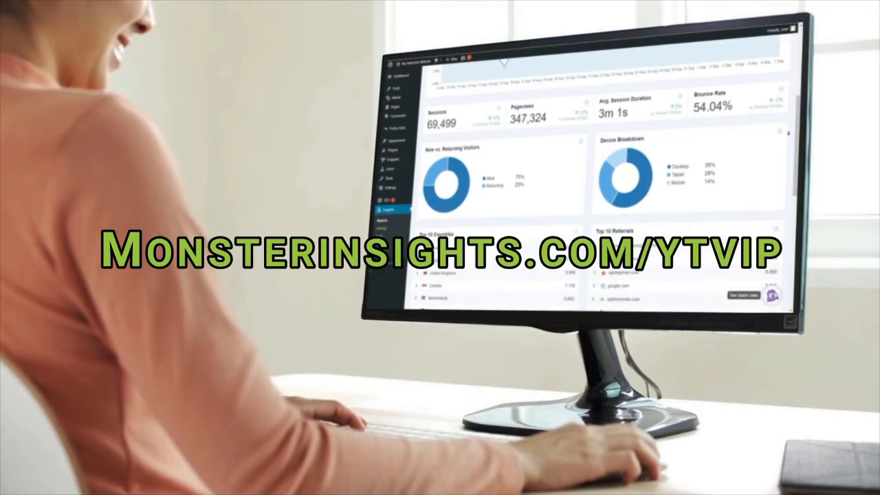